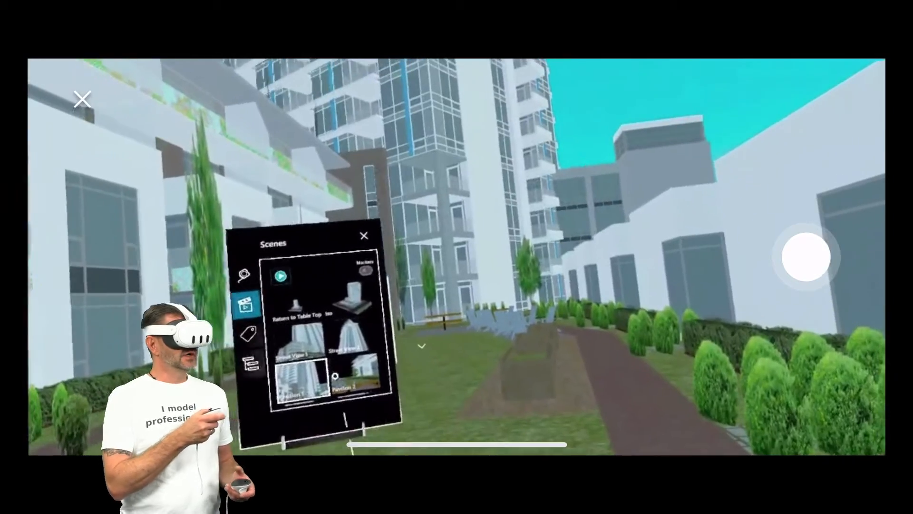
Step: Jump to the tall tower scene from the filmstrip, then dismiss the thumbnail strip
click(364, 235)
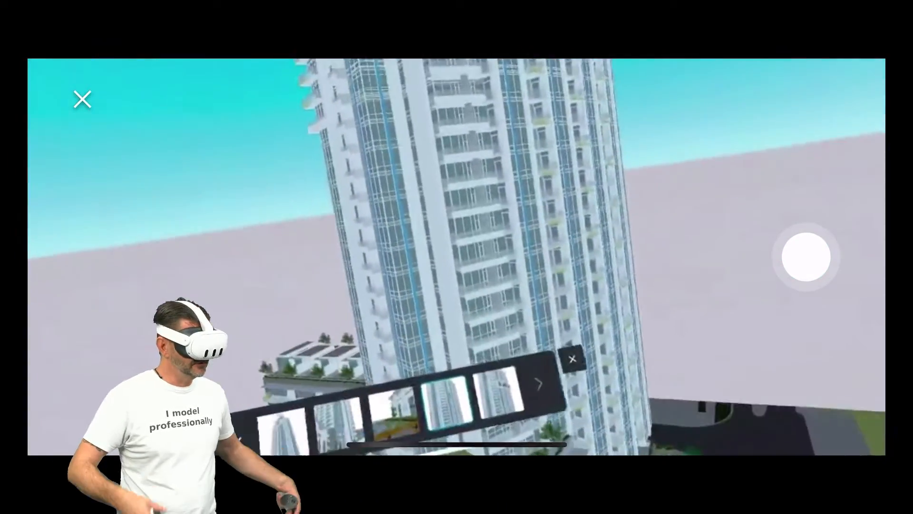
click(573, 359)
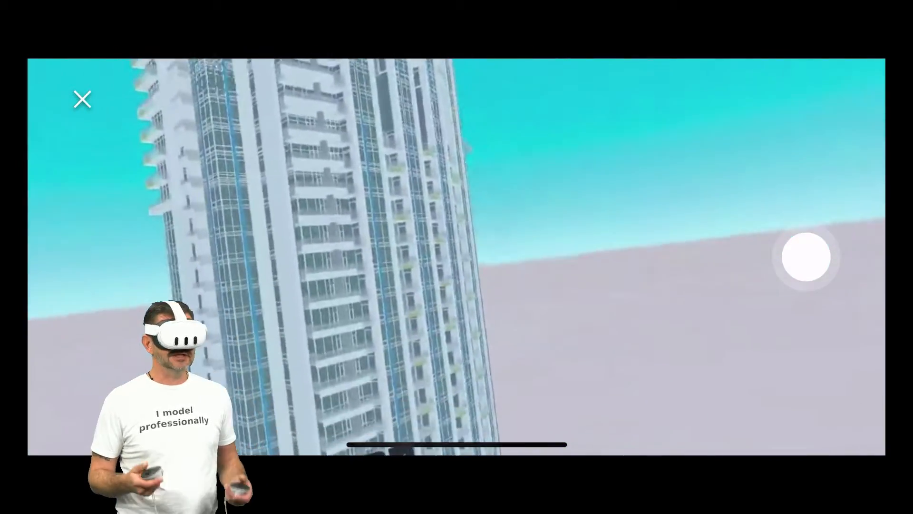